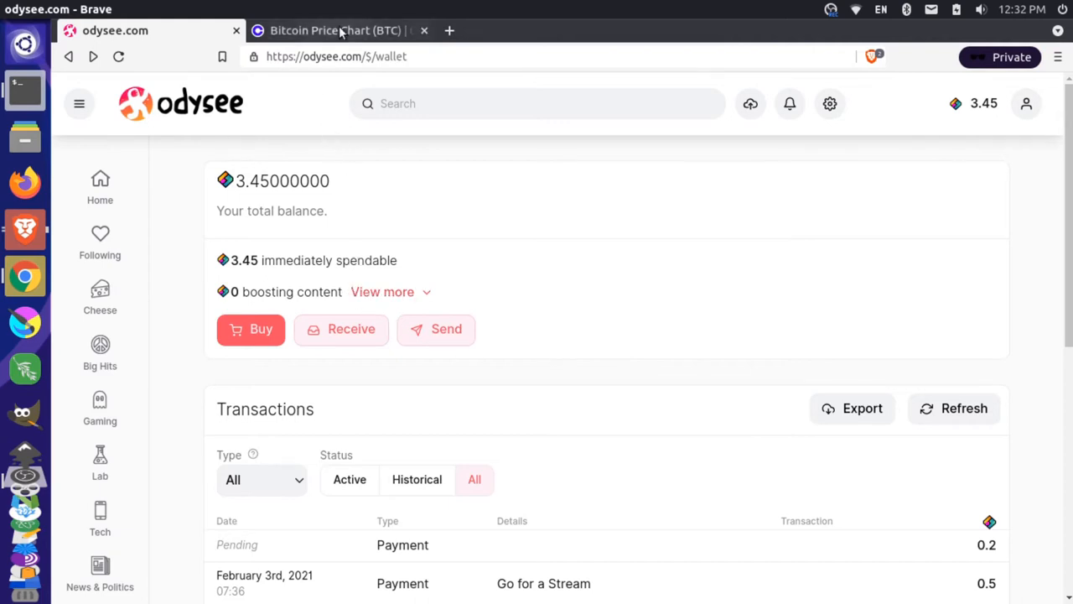
pyautogui.moveTo(378, 147)
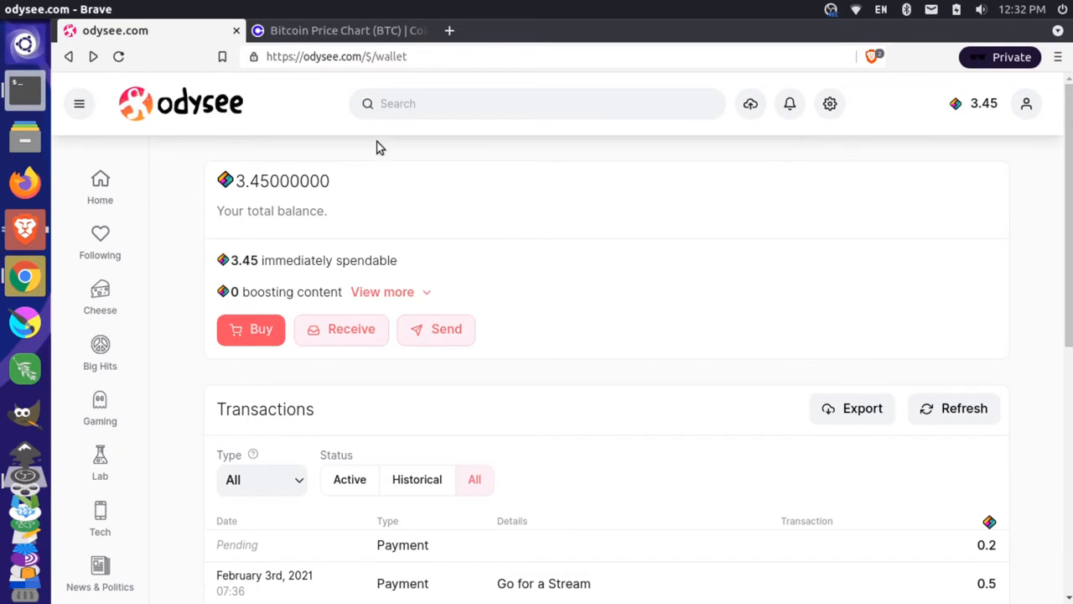
pyautogui.moveTo(376, 191)
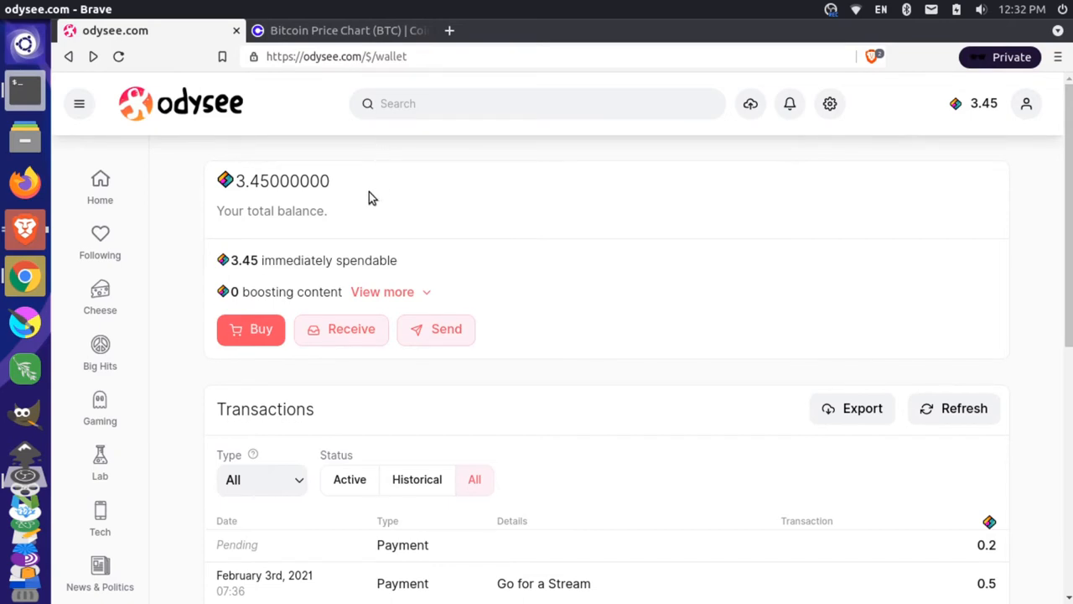
pyautogui.moveTo(364, 210)
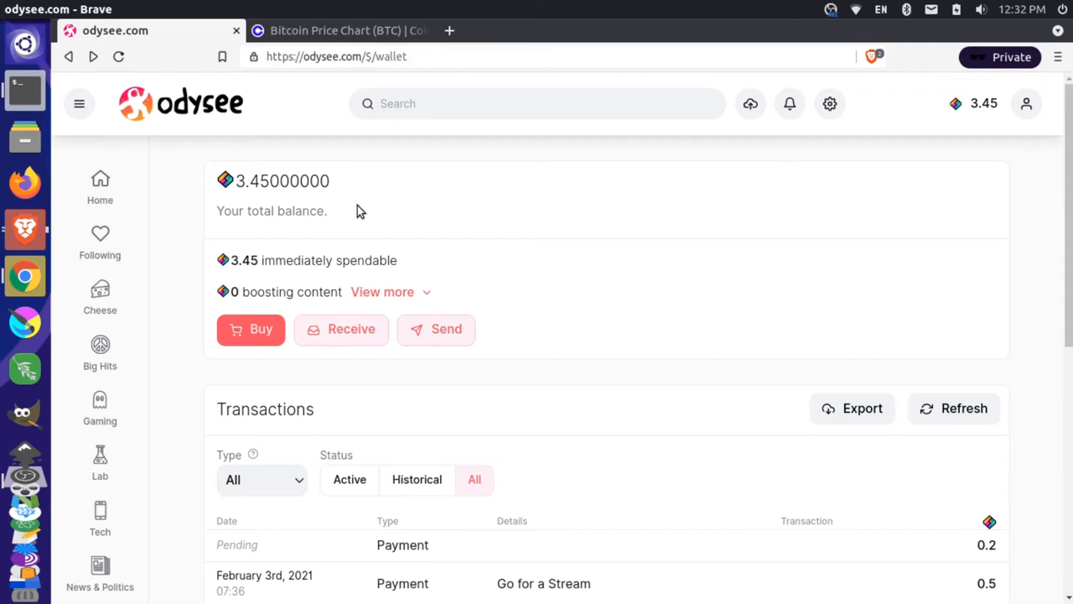
pyautogui.moveTo(243, 188)
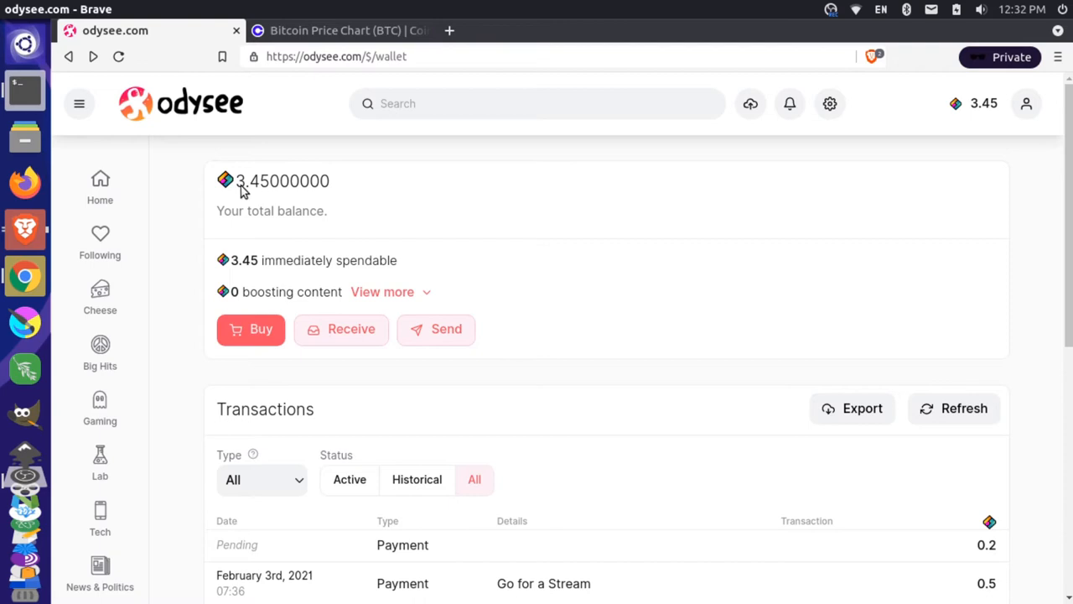
pyautogui.moveTo(922, 172)
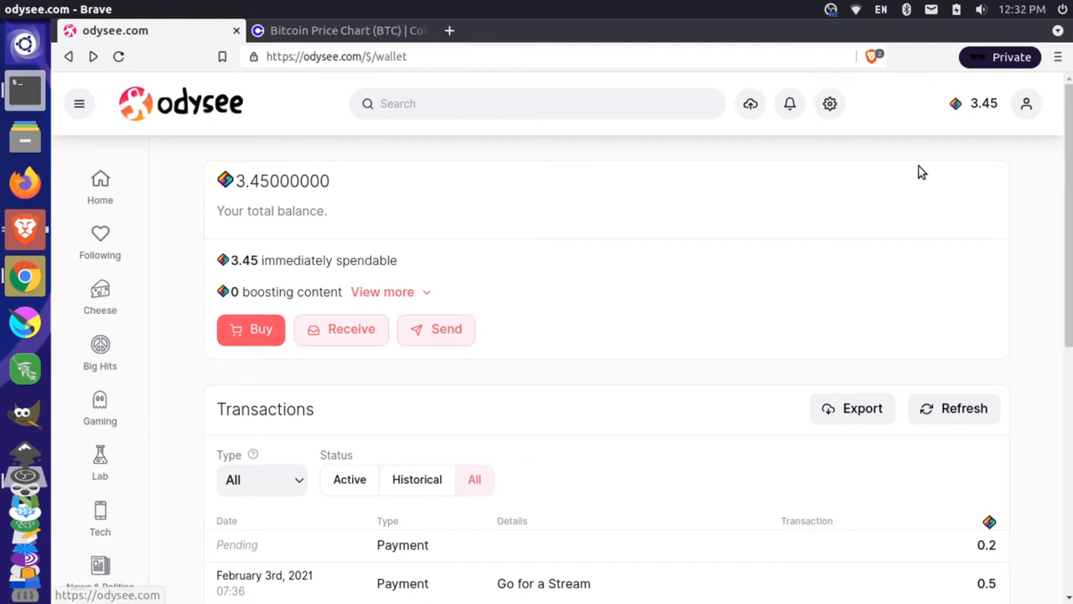
pyautogui.moveTo(925, 140)
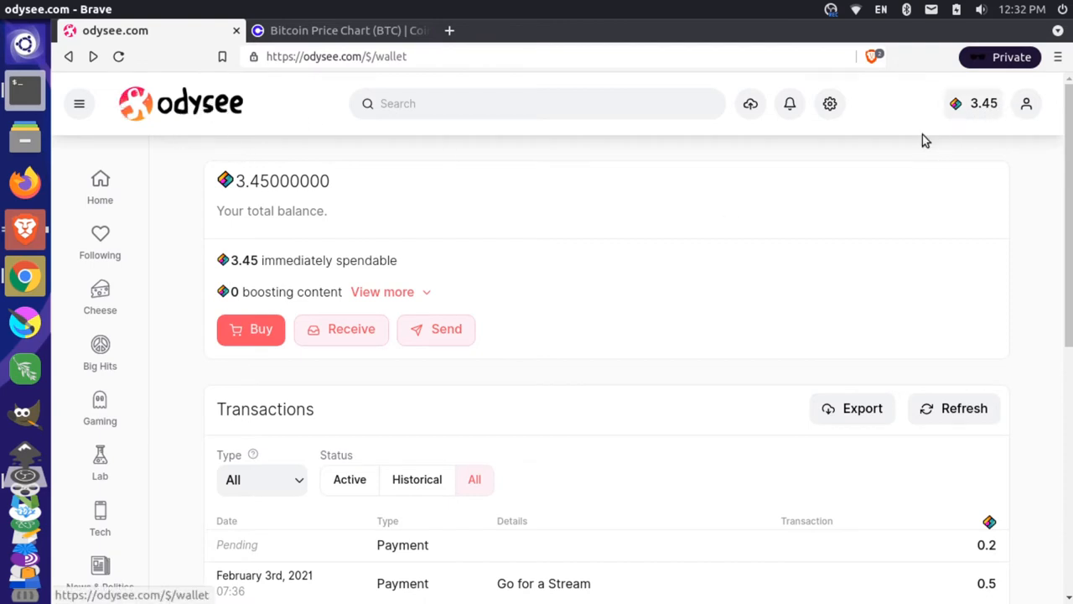
# - Start a Bitcoin swap for 2,000 Odysee credits from the Buy page's Swap tab
pyautogui.click(251, 329)
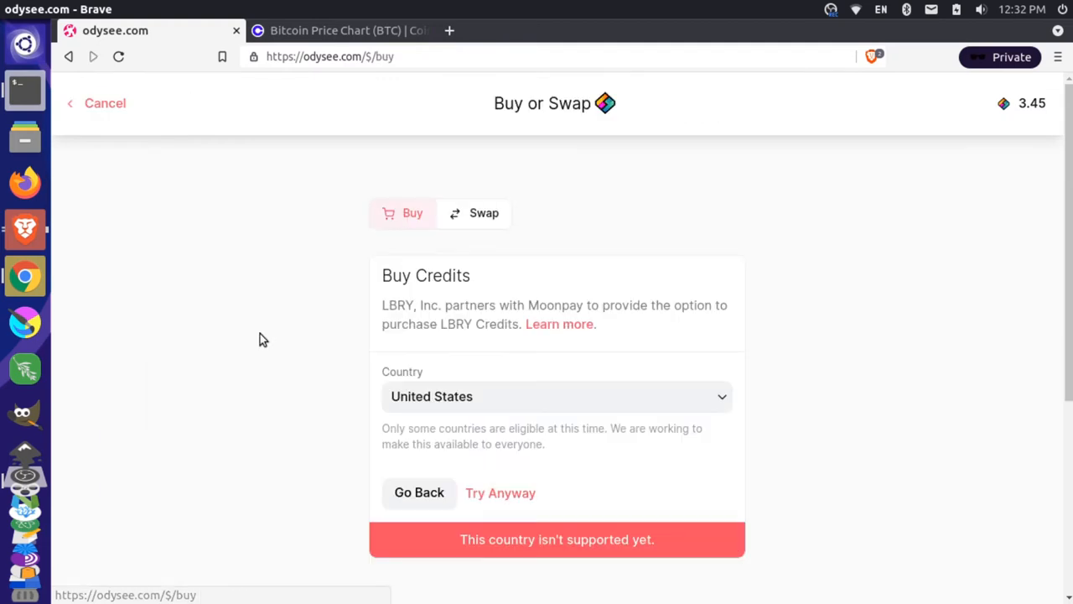
pyautogui.click(484, 212)
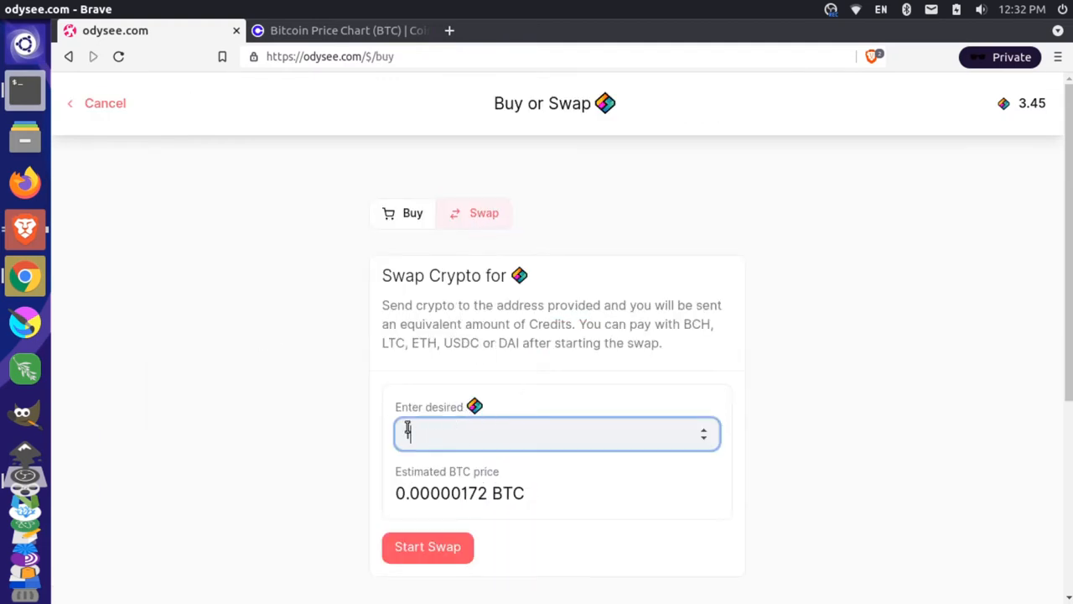
pyautogui.write('1')
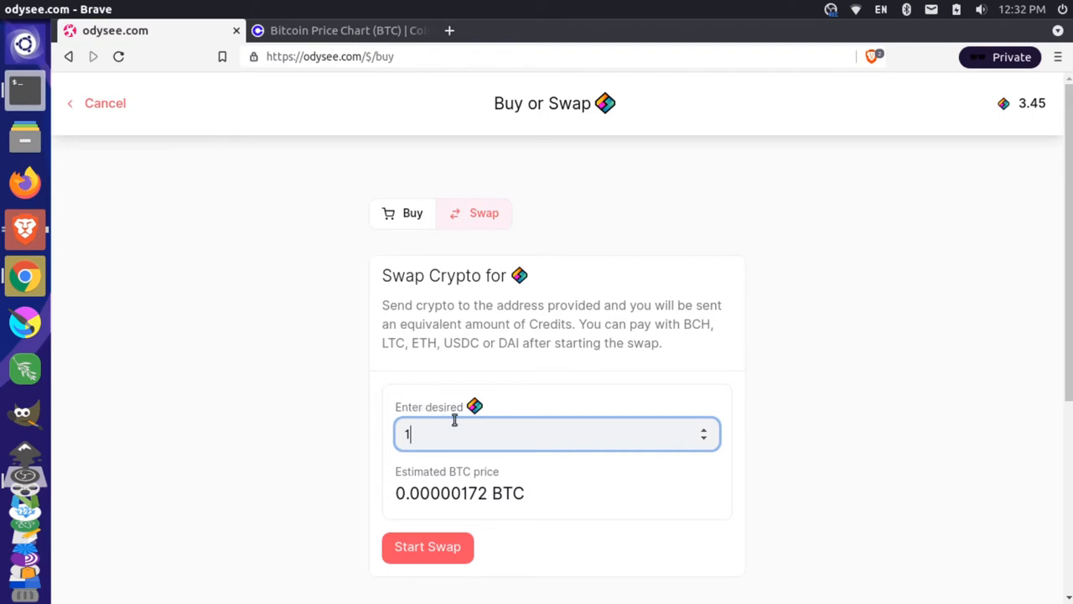
pyautogui.write('2000')
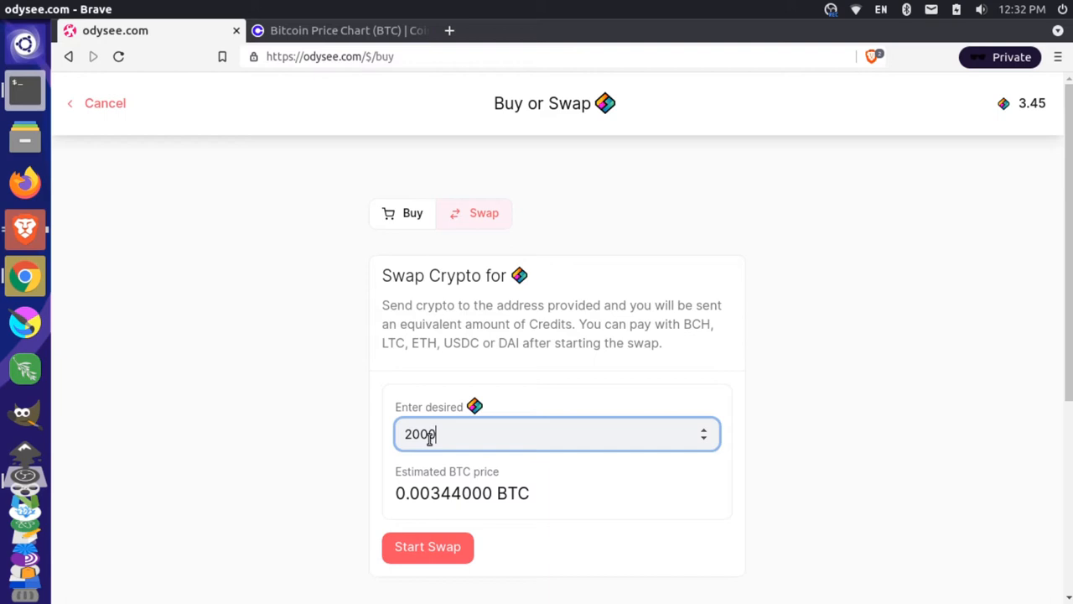
pyautogui.click(427, 546)
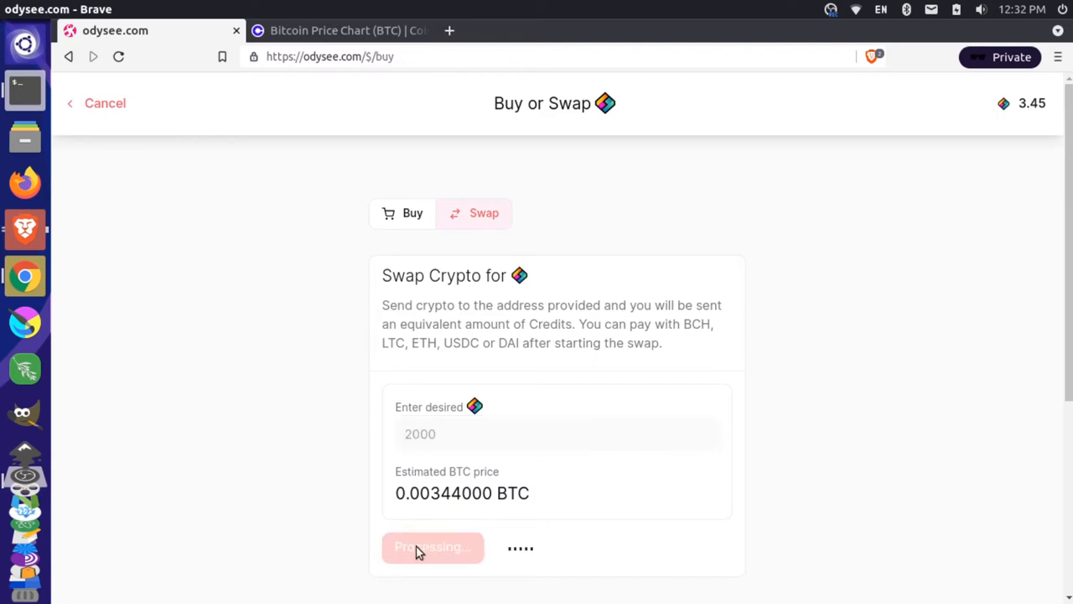
# - Copy the 0.00344000 BTC send amount shown for the swap
pyautogui.click(432, 546)
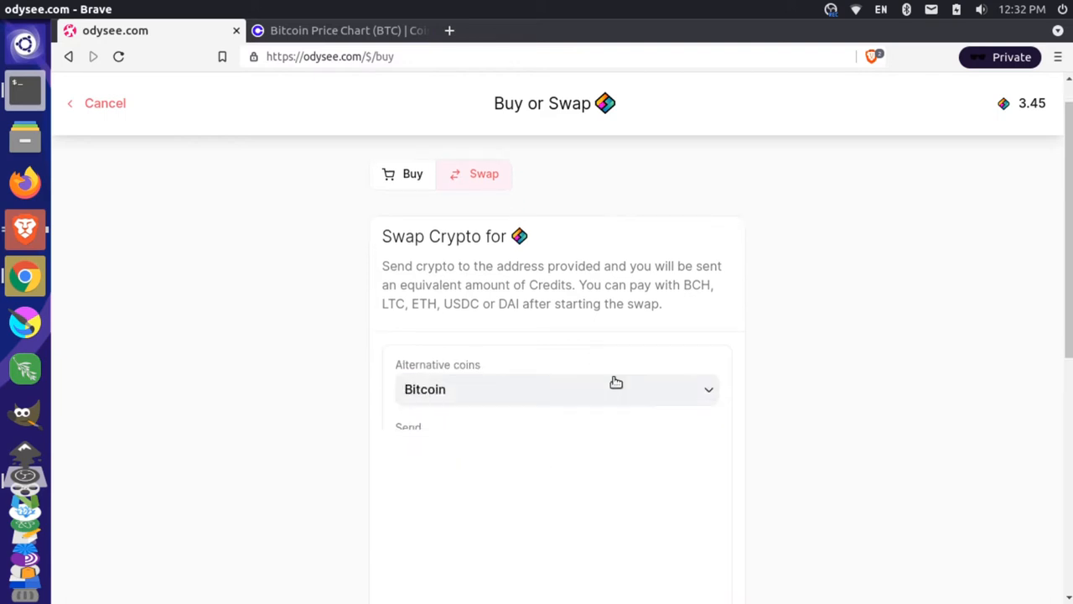
pyautogui.scroll(-3)
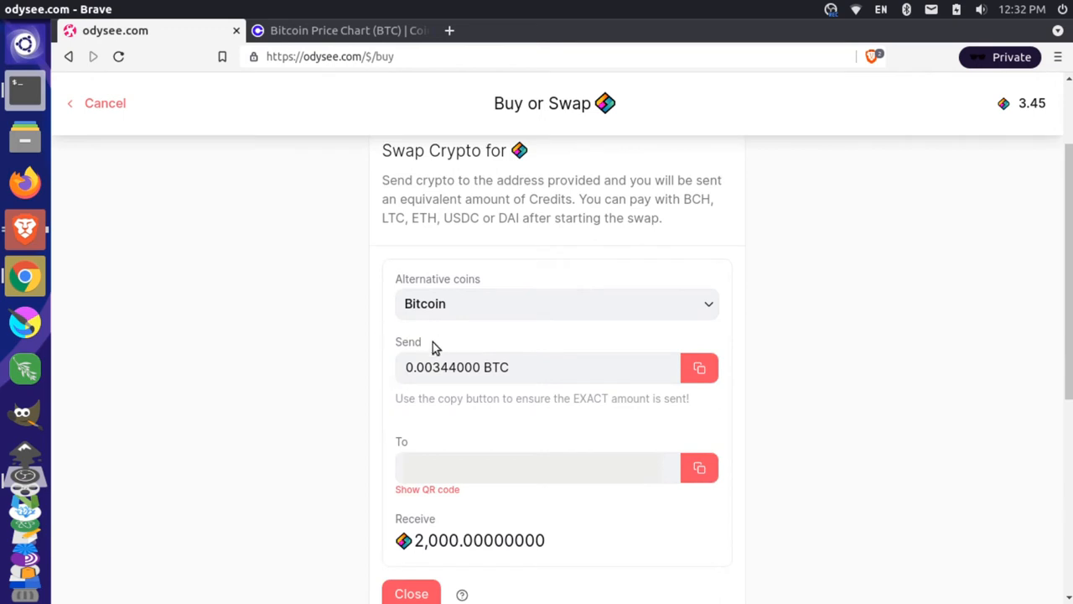
pyautogui.moveTo(459, 376)
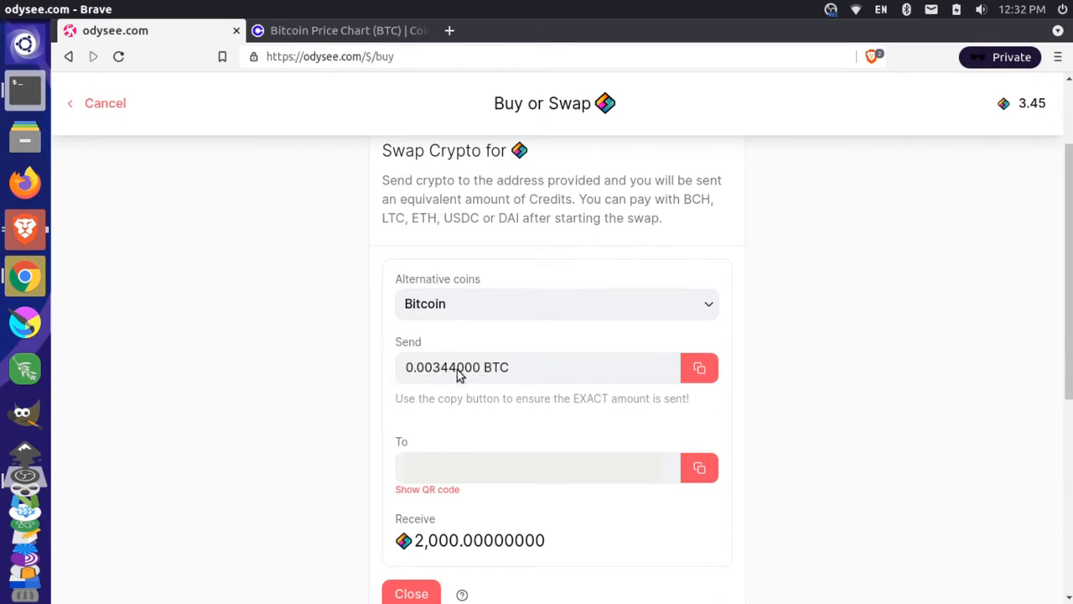
pyautogui.moveTo(462, 390)
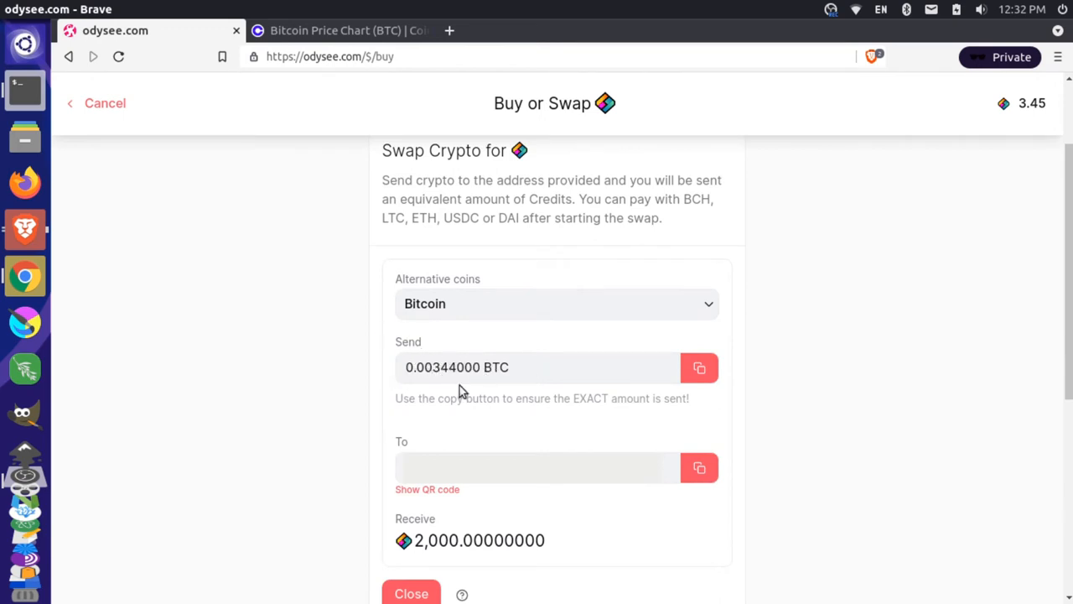
pyautogui.moveTo(648, 366)
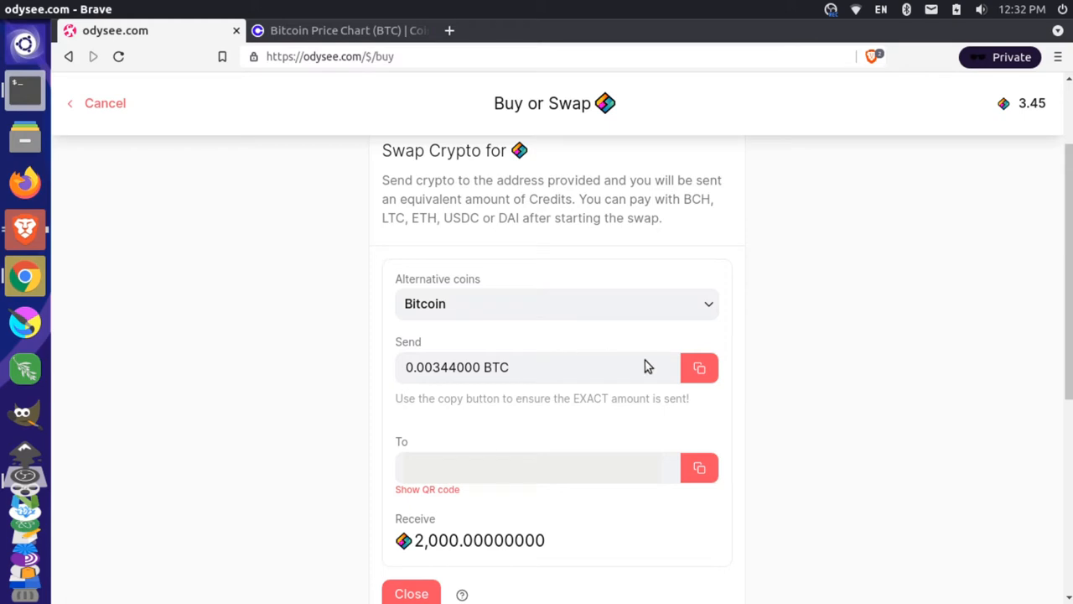
pyautogui.click(699, 367)
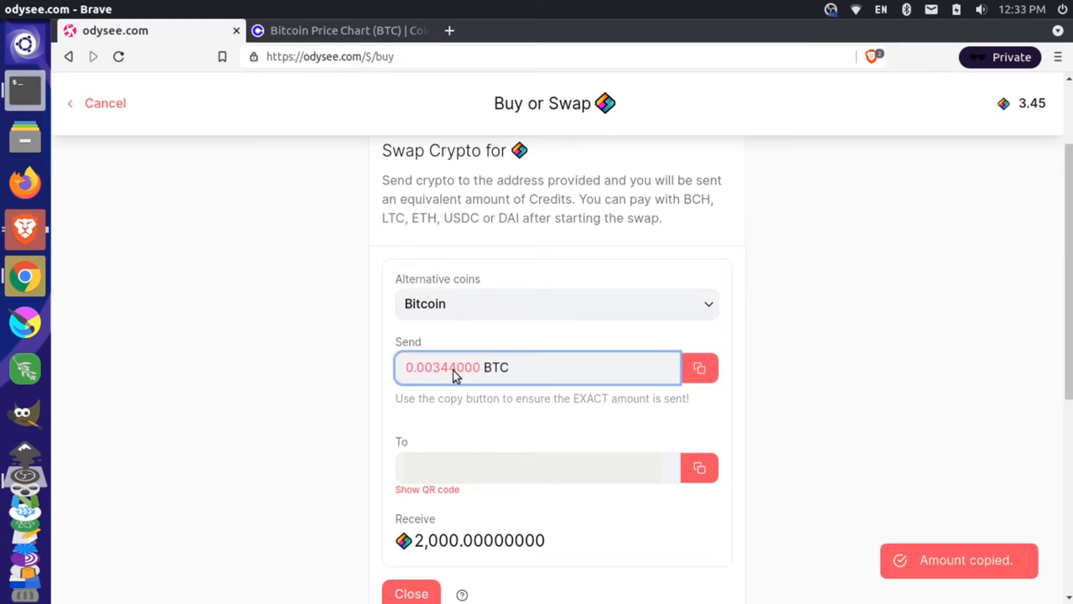
# - Enter 0.00344000 BTC in a Coinbase Bitcoin send, then return to Odysee's swap details
pyautogui.click(335, 30)
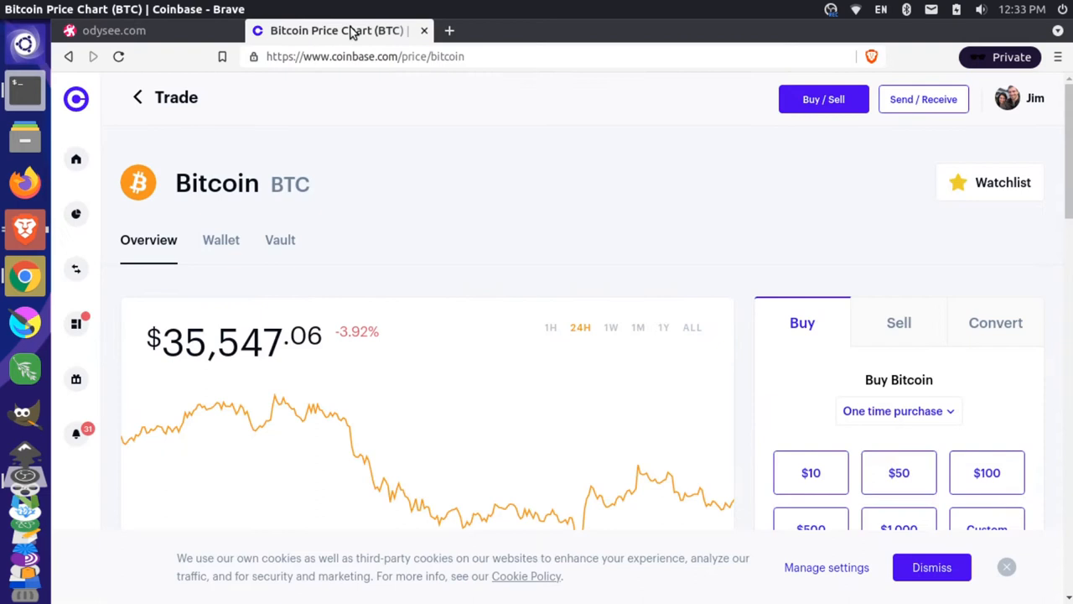
pyautogui.moveTo(835, 141)
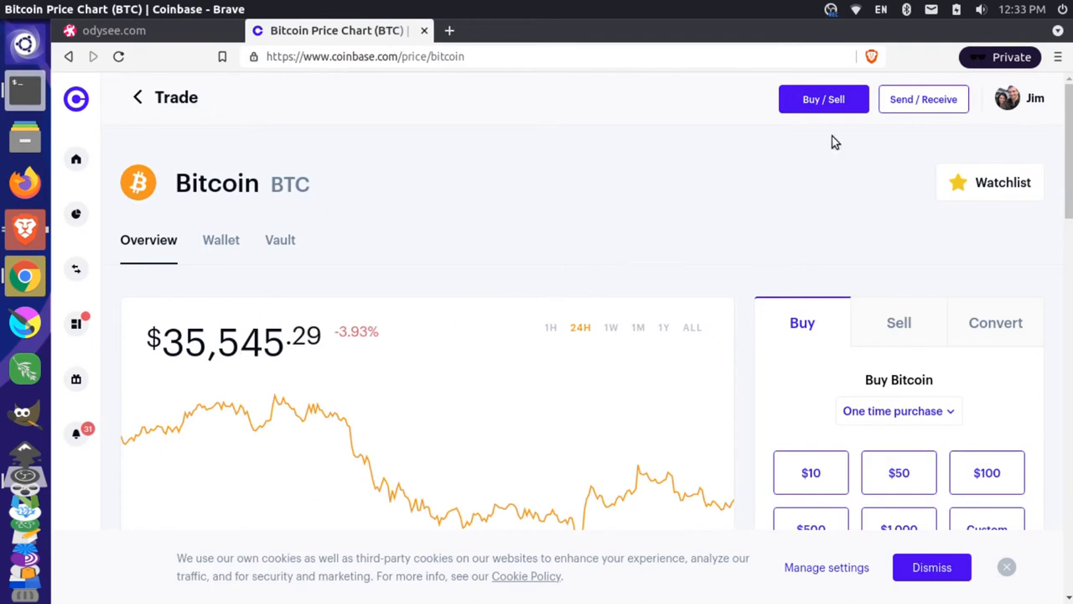
pyautogui.click(923, 99)
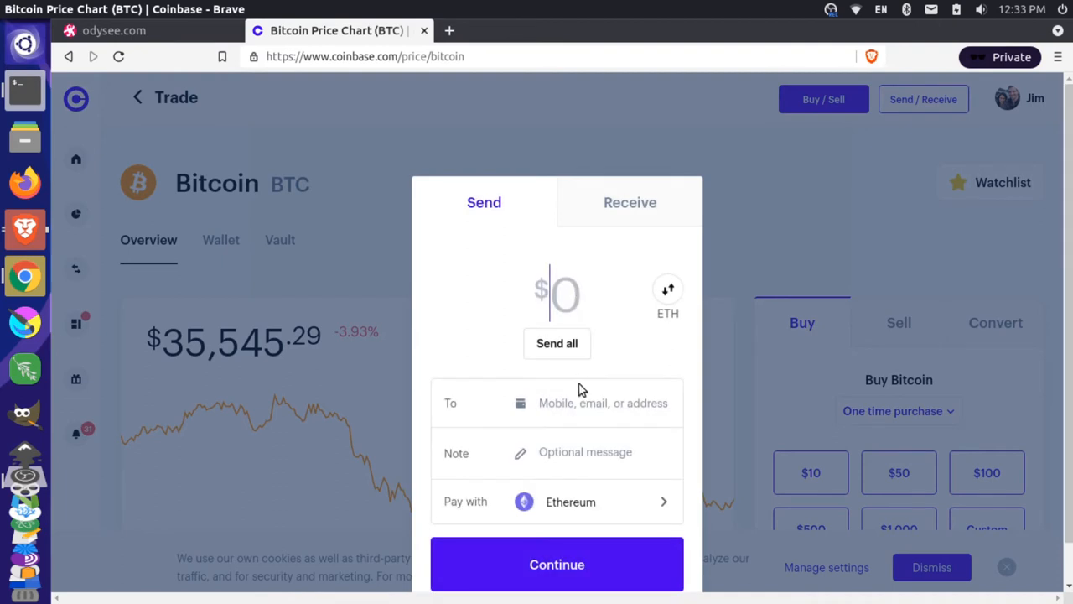
pyautogui.click(570, 501)
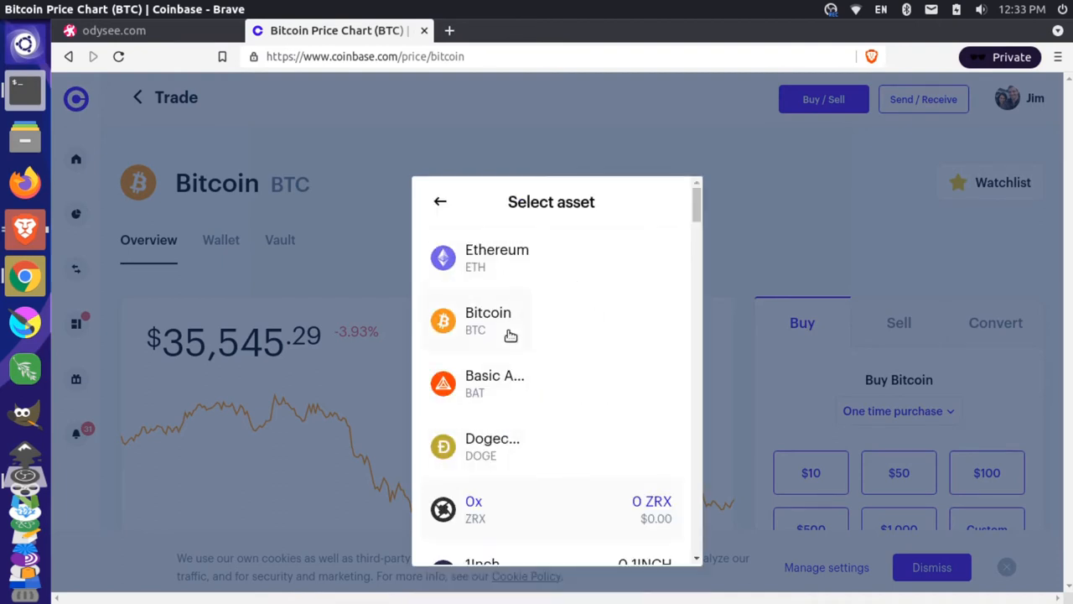
pyautogui.click(488, 321)
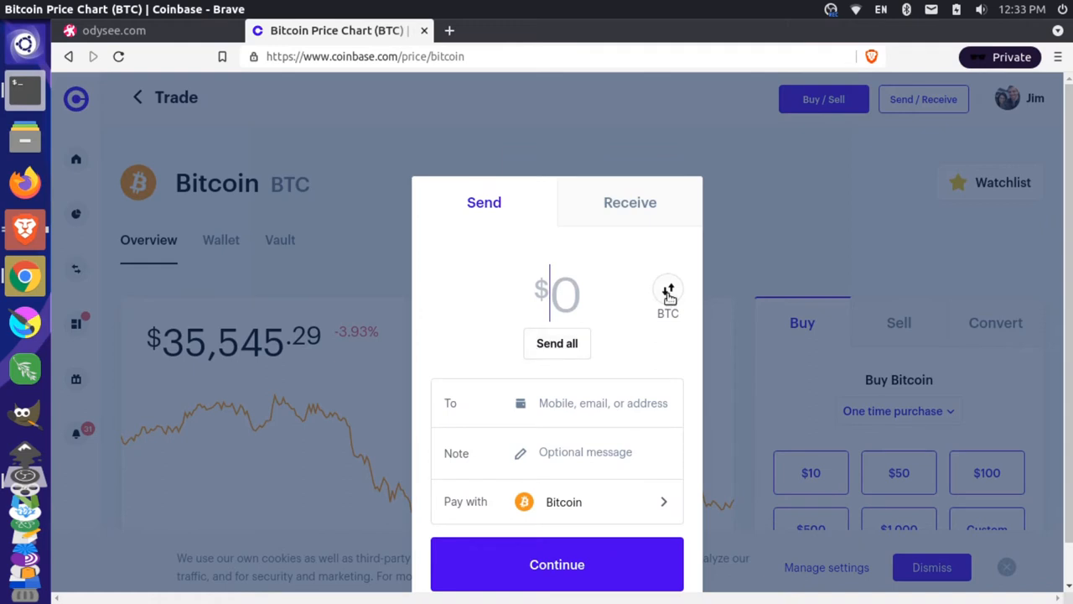
pyautogui.click(669, 289)
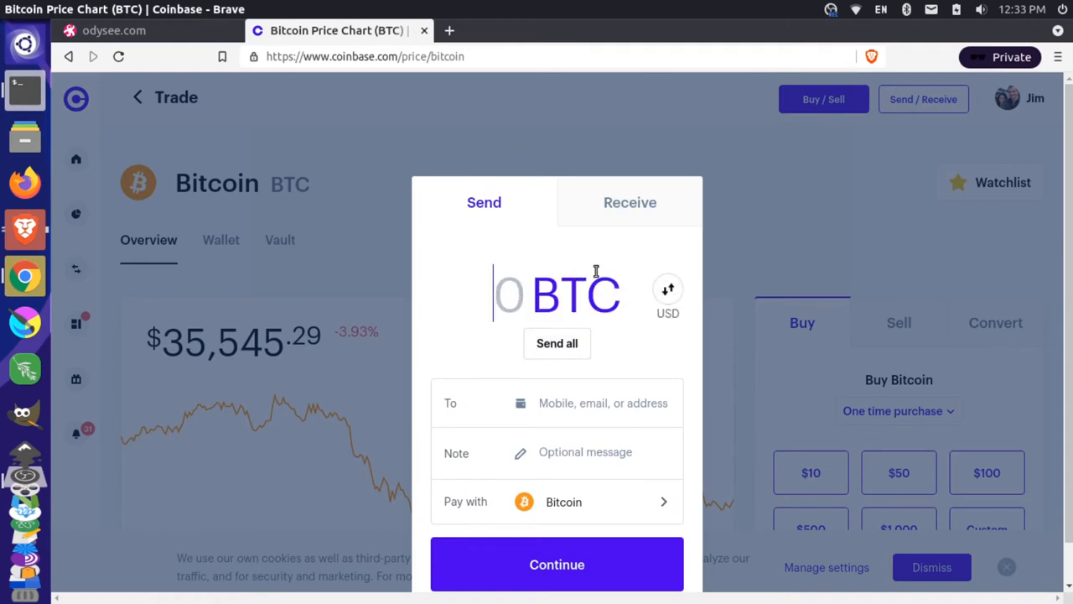
pyautogui.write('0.00344000')
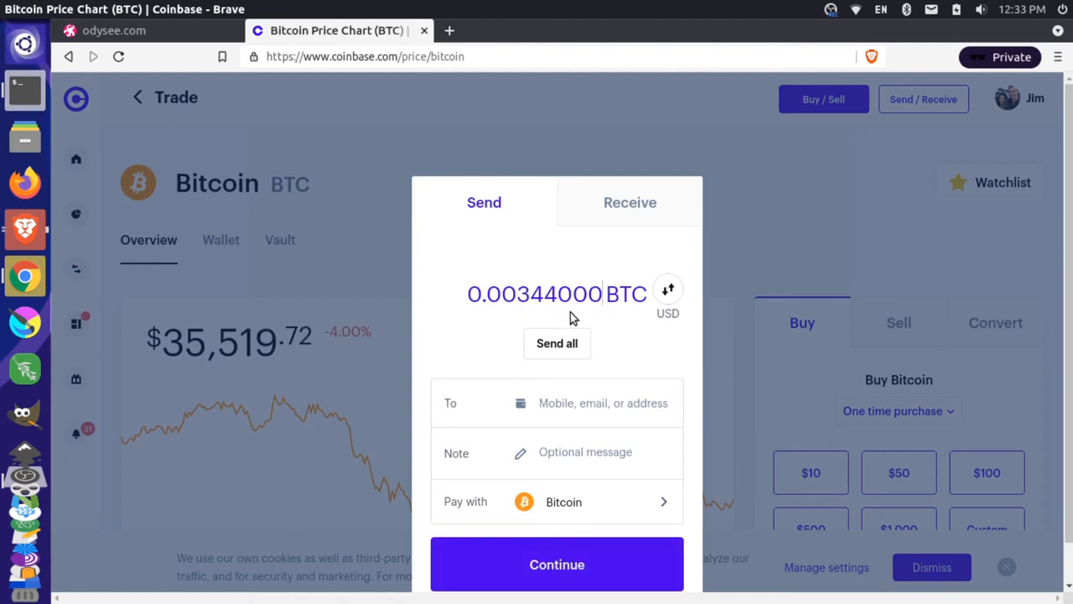
pyautogui.click(113, 30)
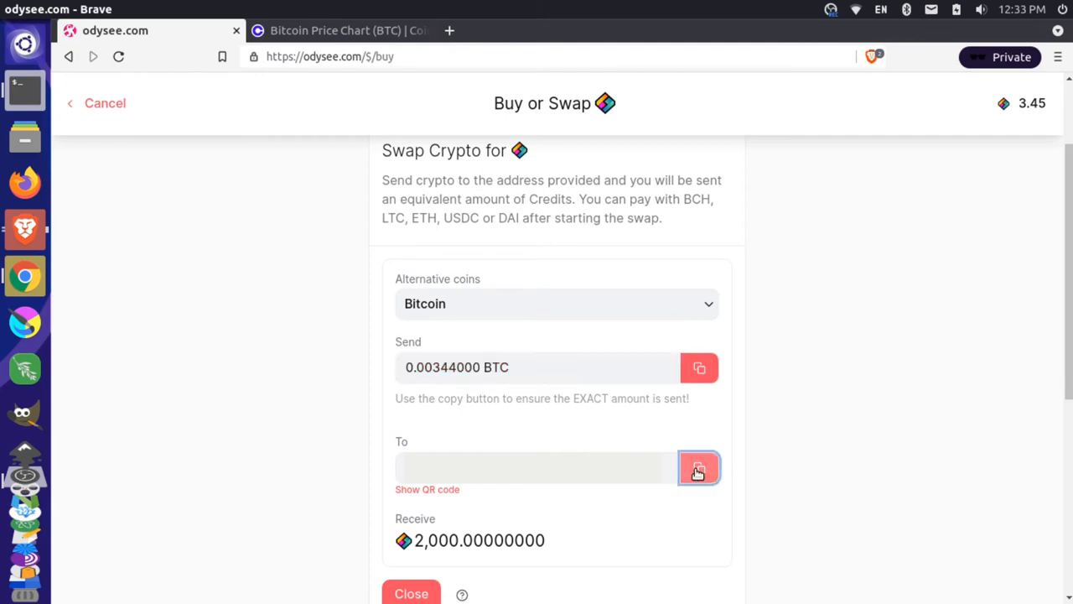
# - Address the Coinbase send to Odysee's deposit address with note 'LBC' and continue to review
pyautogui.click(335, 31)
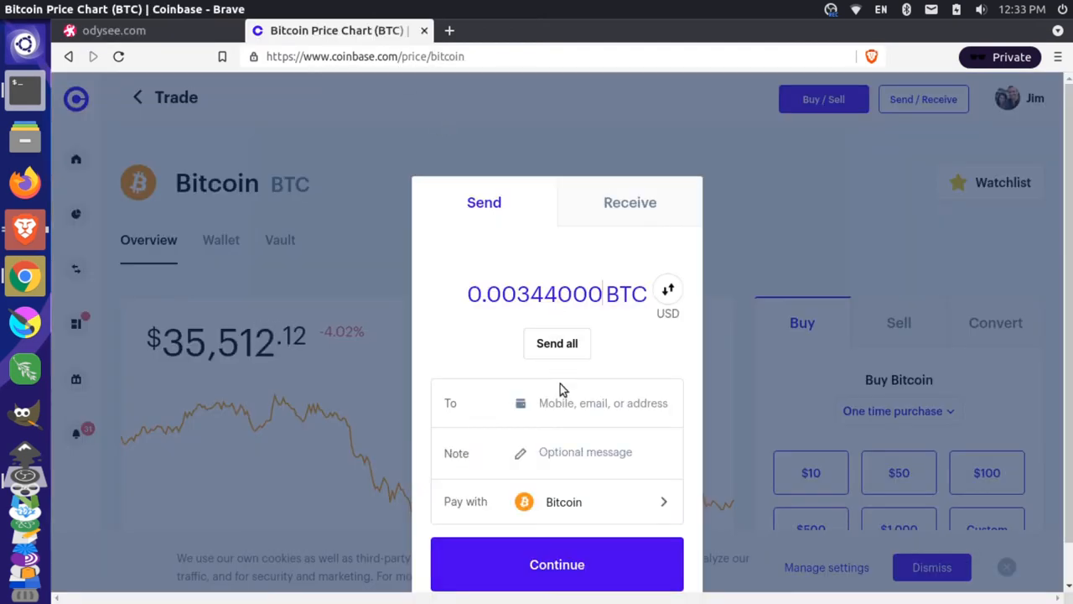
pyautogui.click(603, 403)
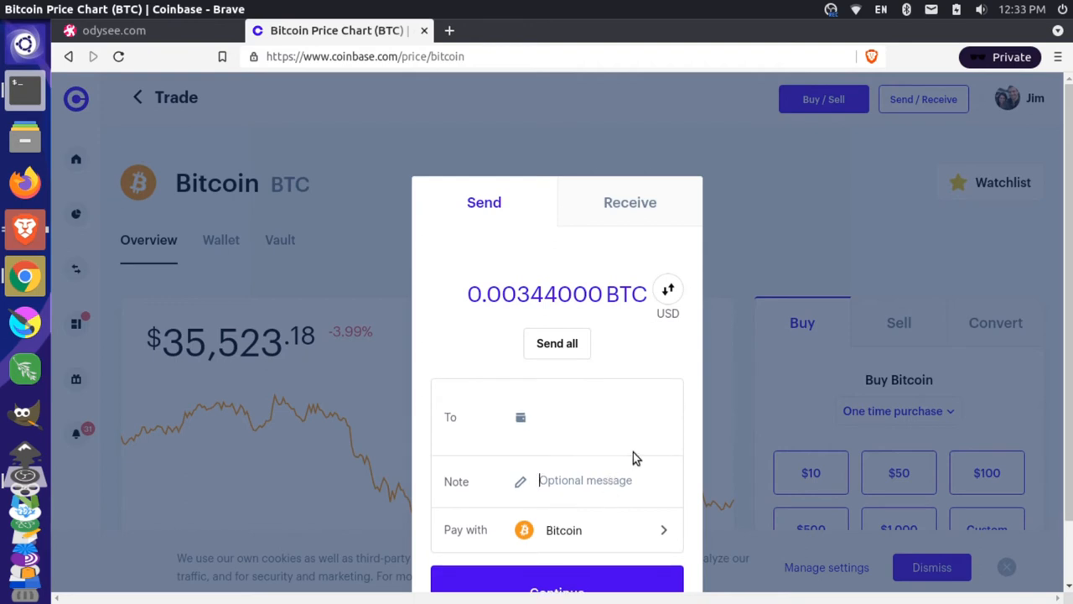
pyautogui.write('LBC')
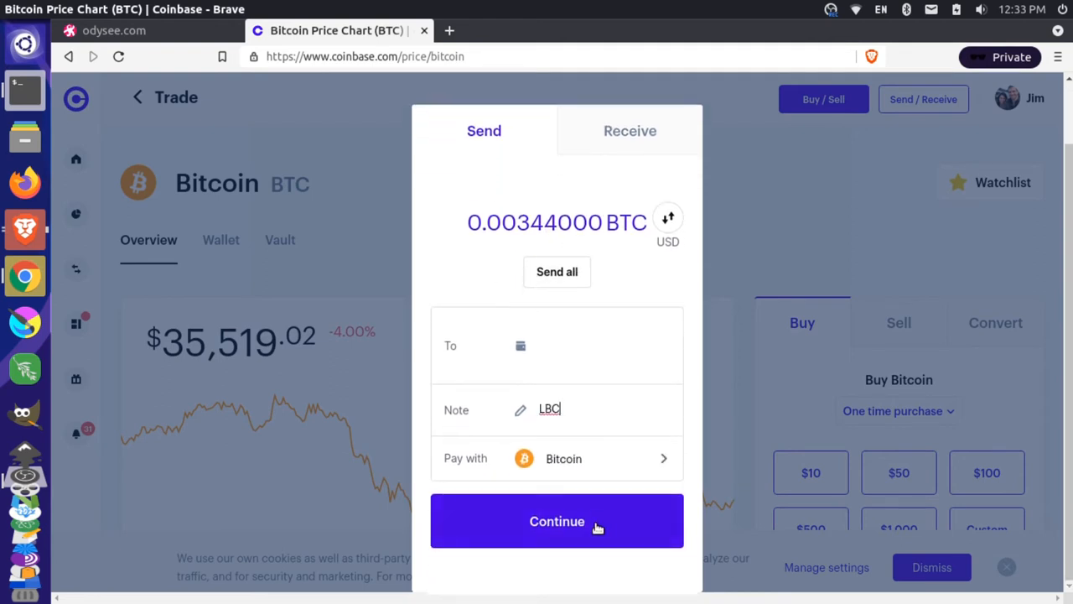
pyautogui.click(557, 521)
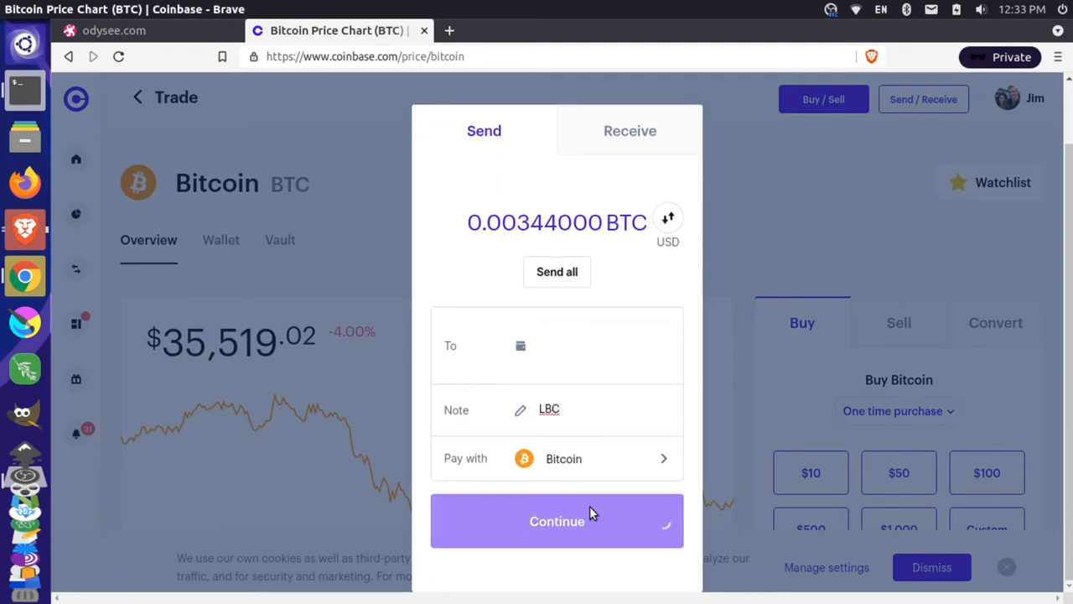
pyautogui.click(557, 521)
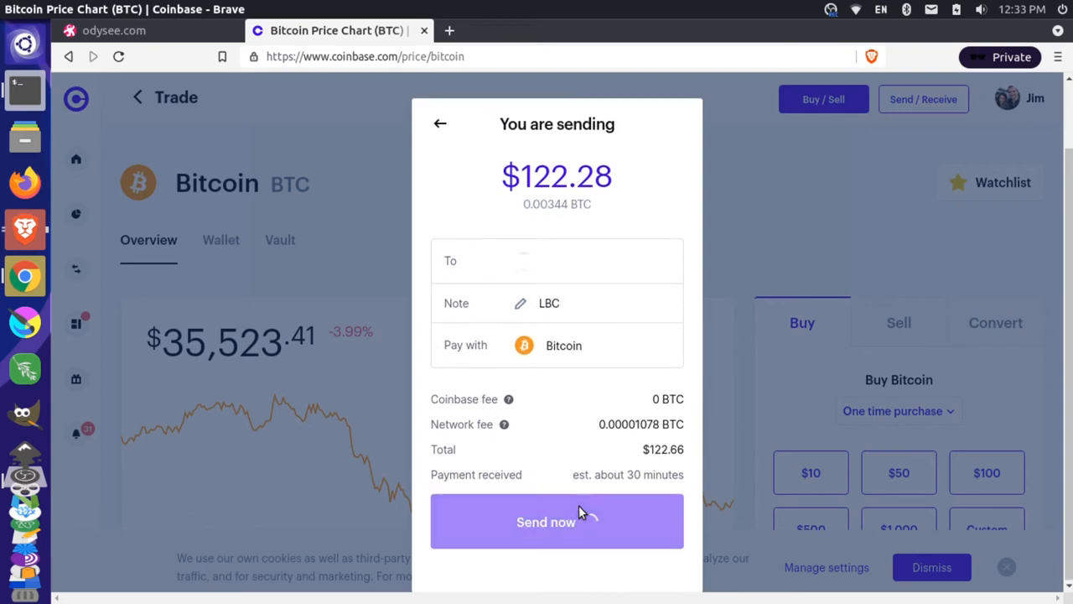
# - Send the 0.00344 BTC from Coinbase, confirming with the SMS verification code
pyautogui.click(557, 521)
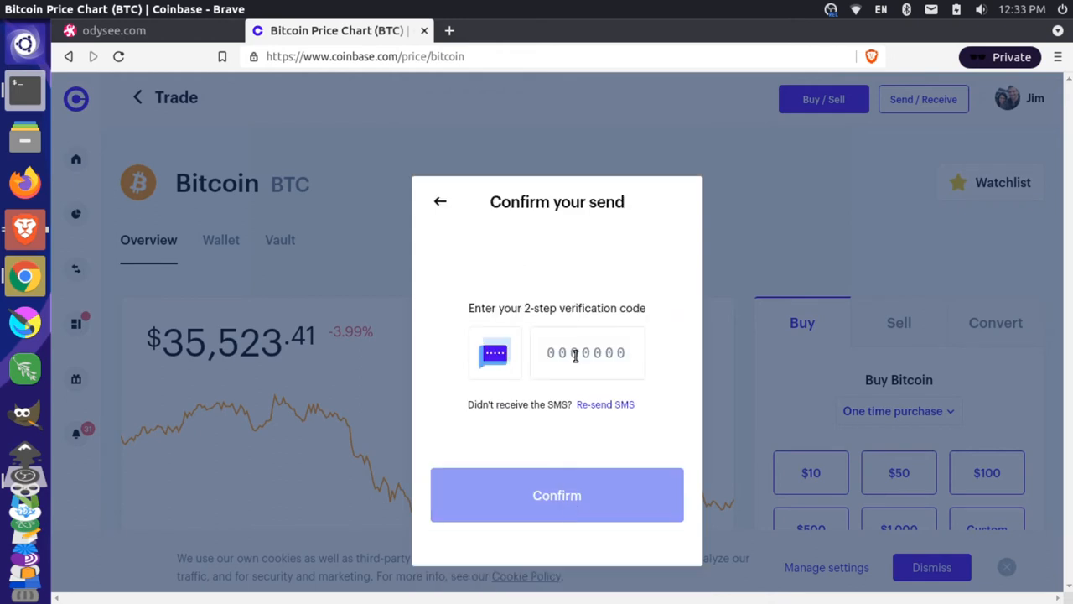
pyautogui.click(587, 353)
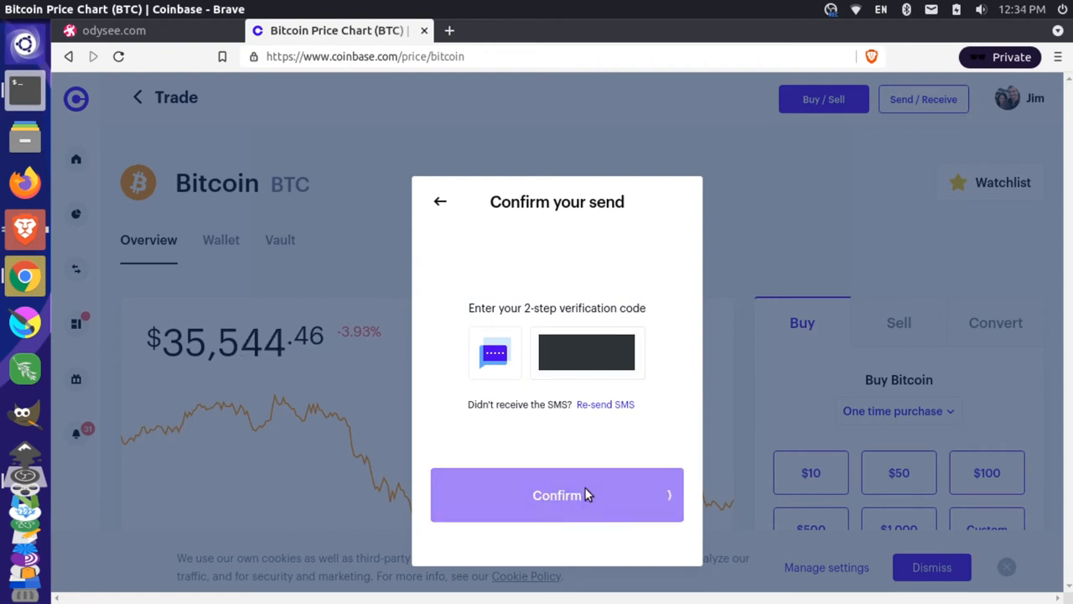
pyautogui.click(557, 495)
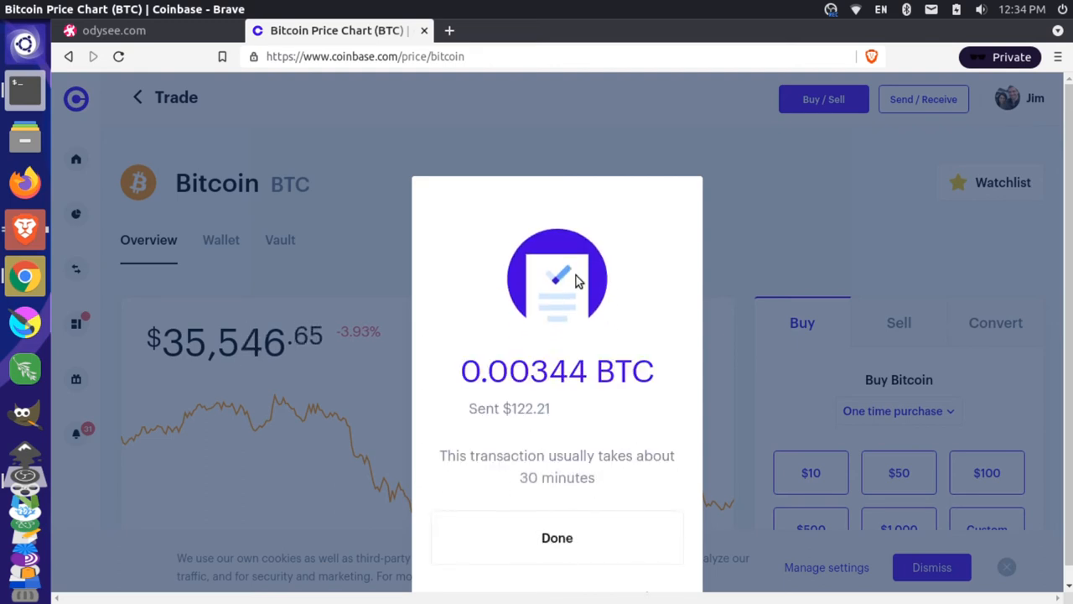
pyautogui.moveTo(557, 538)
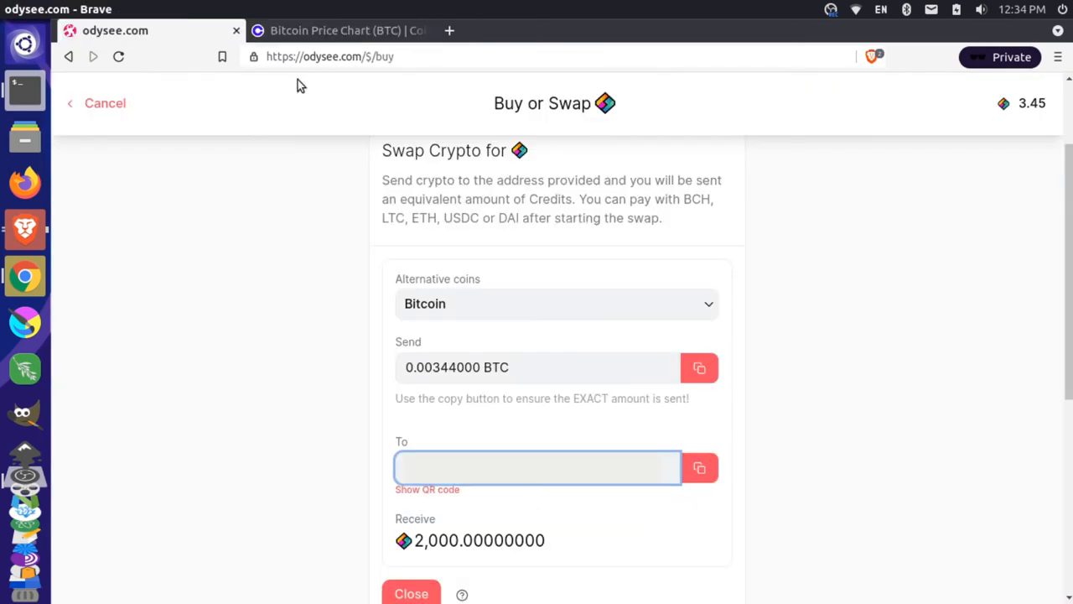
# - Wait until the swap shows credits sent, then check the 2,003.45-credit wallet balance
pyautogui.scroll(3)
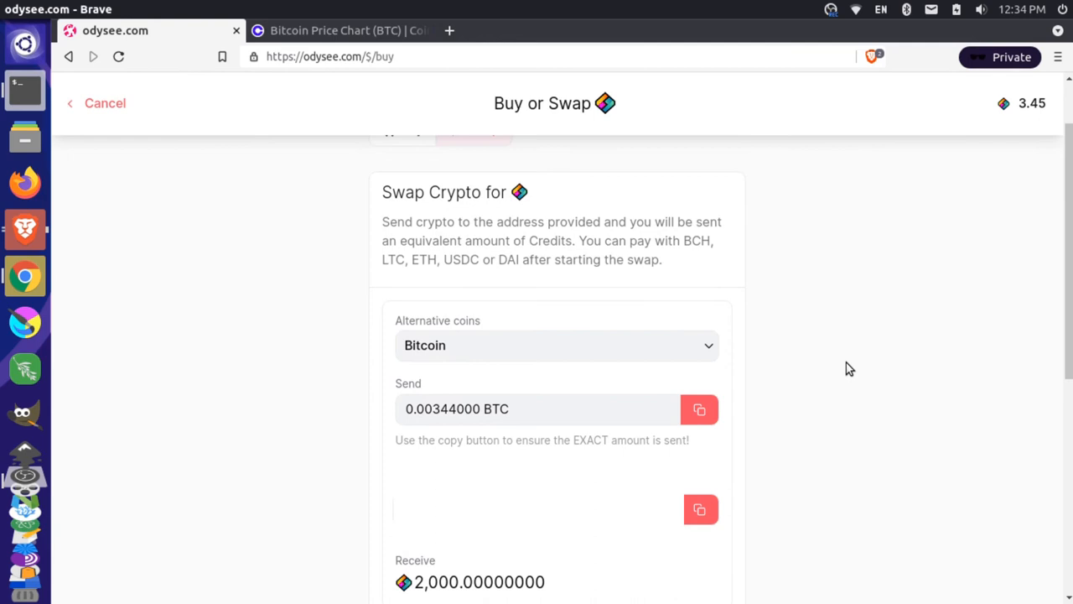
pyautogui.scroll(-3)
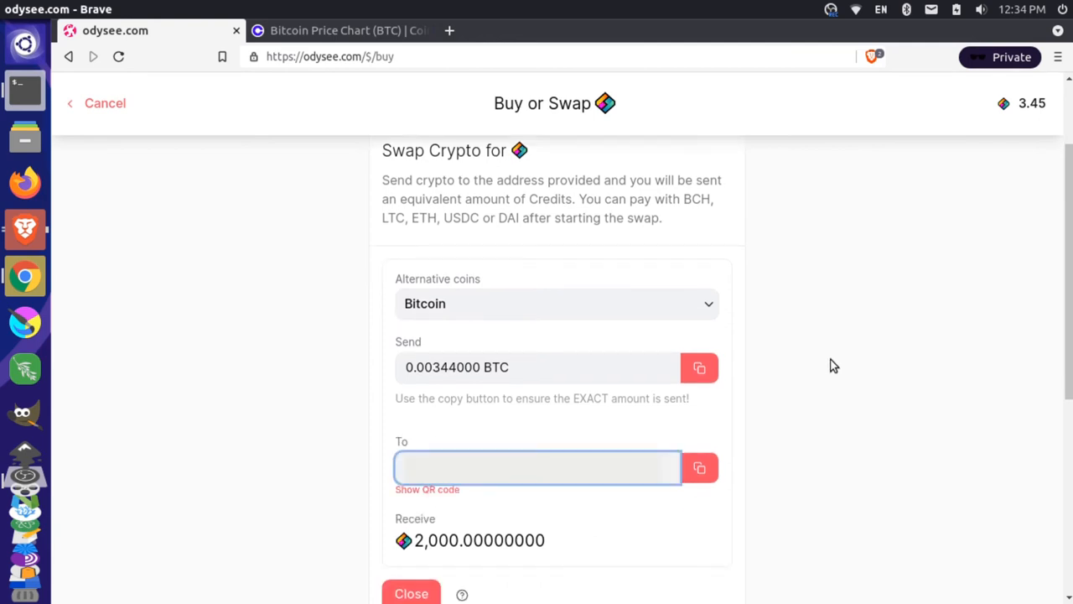
pyautogui.moveTo(626, 325)
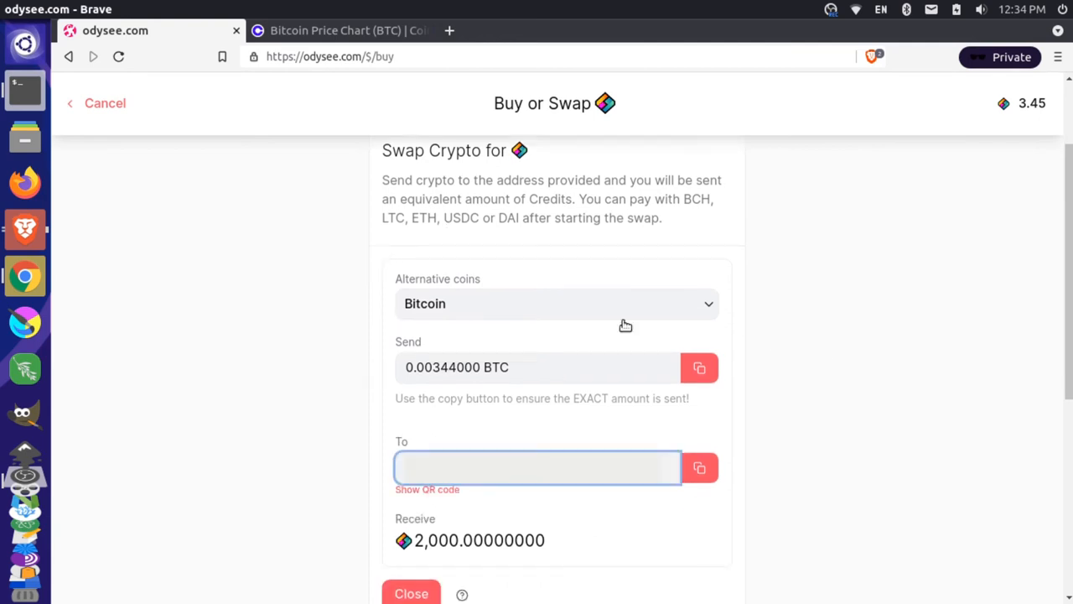
pyautogui.moveTo(717, 357)
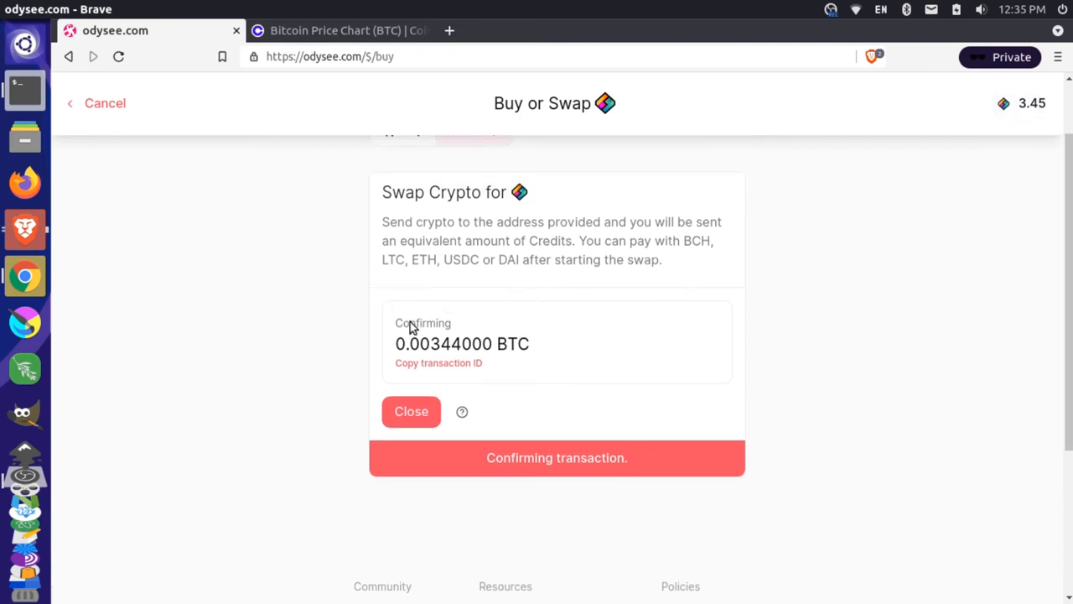
pyautogui.scroll(3)
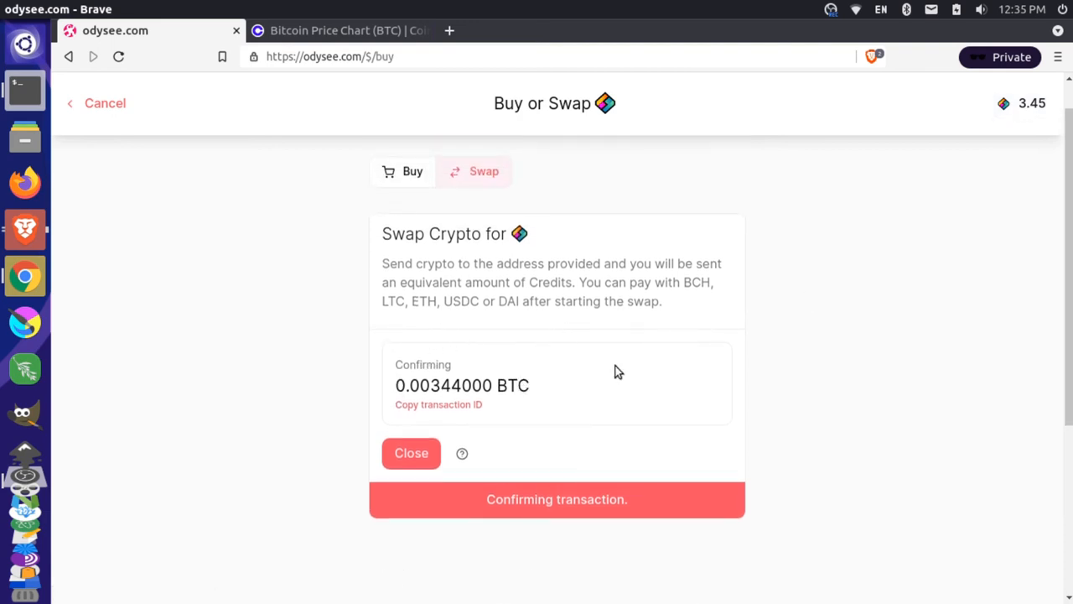
pyautogui.moveTo(439, 405)
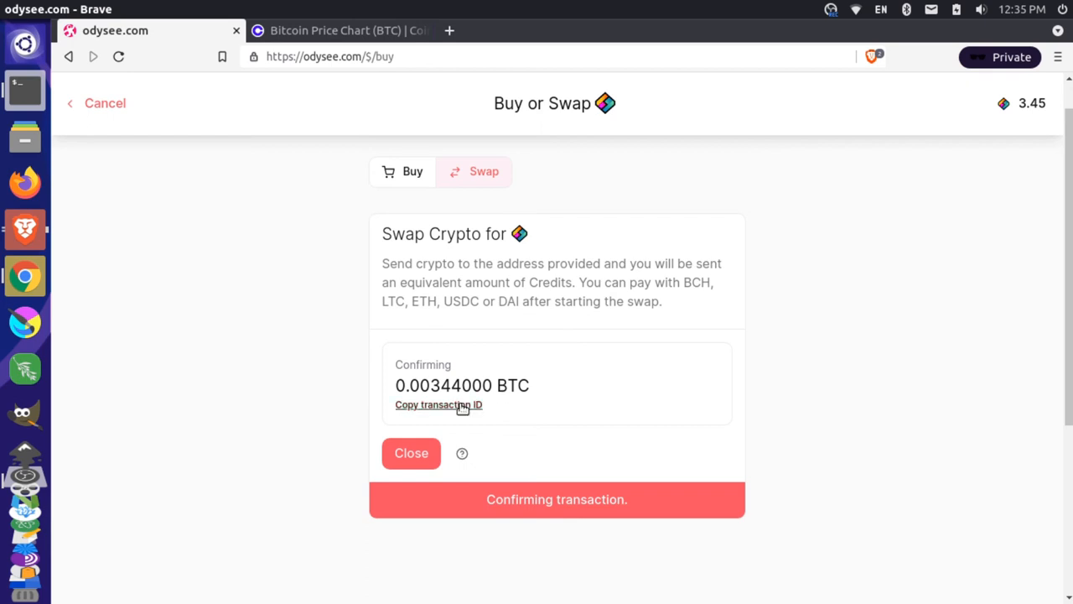
pyautogui.moveTo(828, 281)
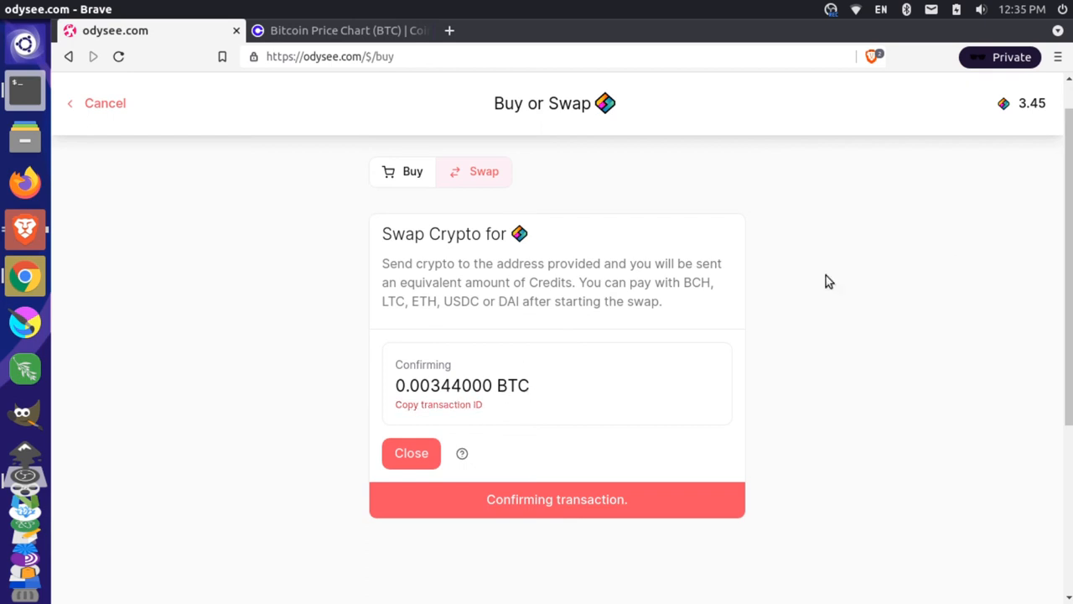
pyautogui.moveTo(430, 323)
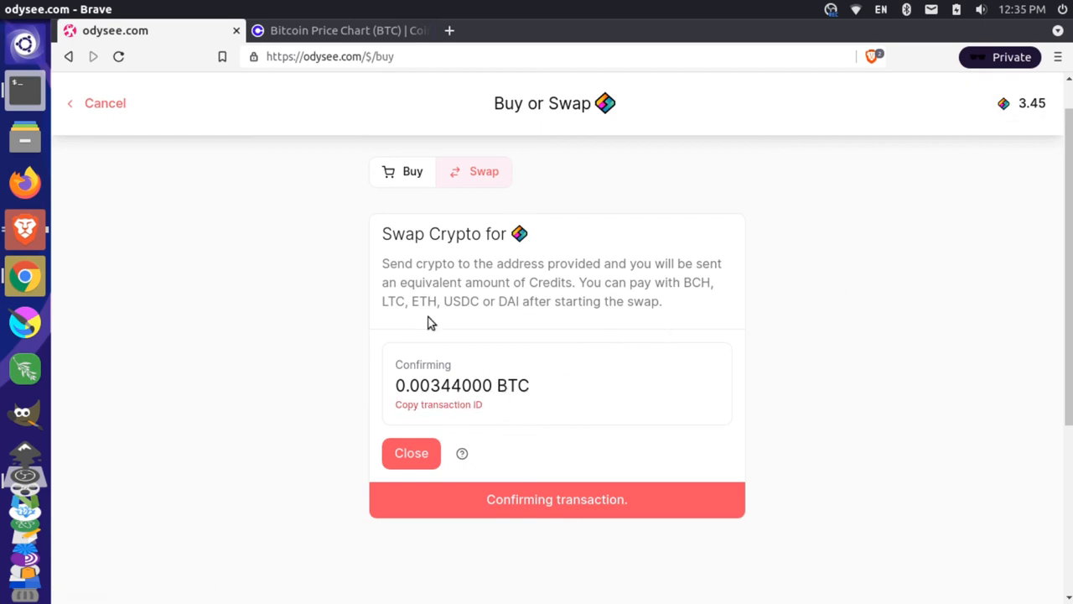
pyautogui.moveTo(688, 360)
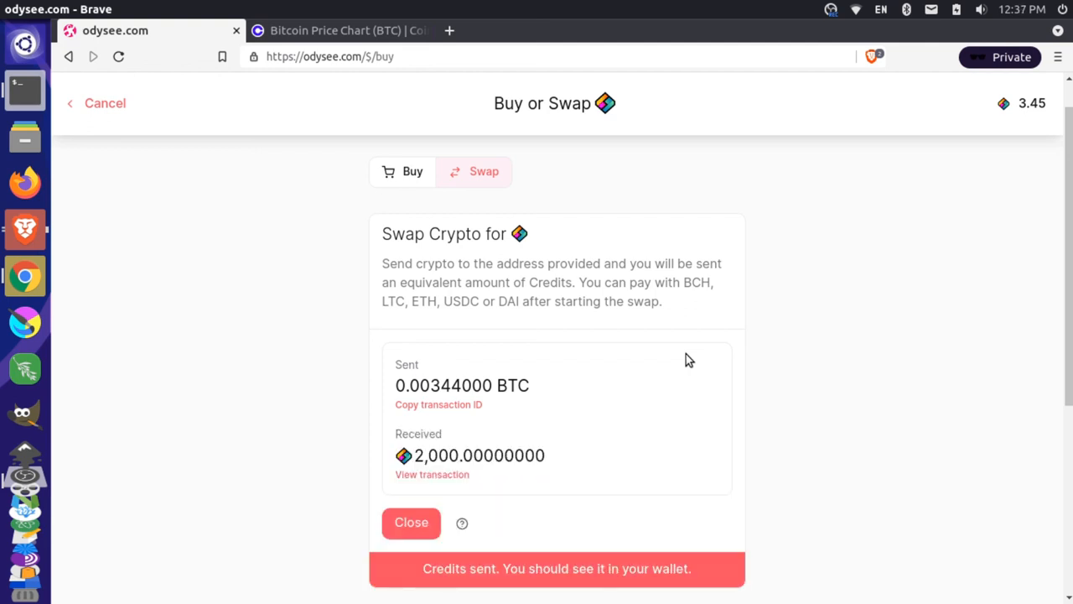
pyautogui.moveTo(411, 459)
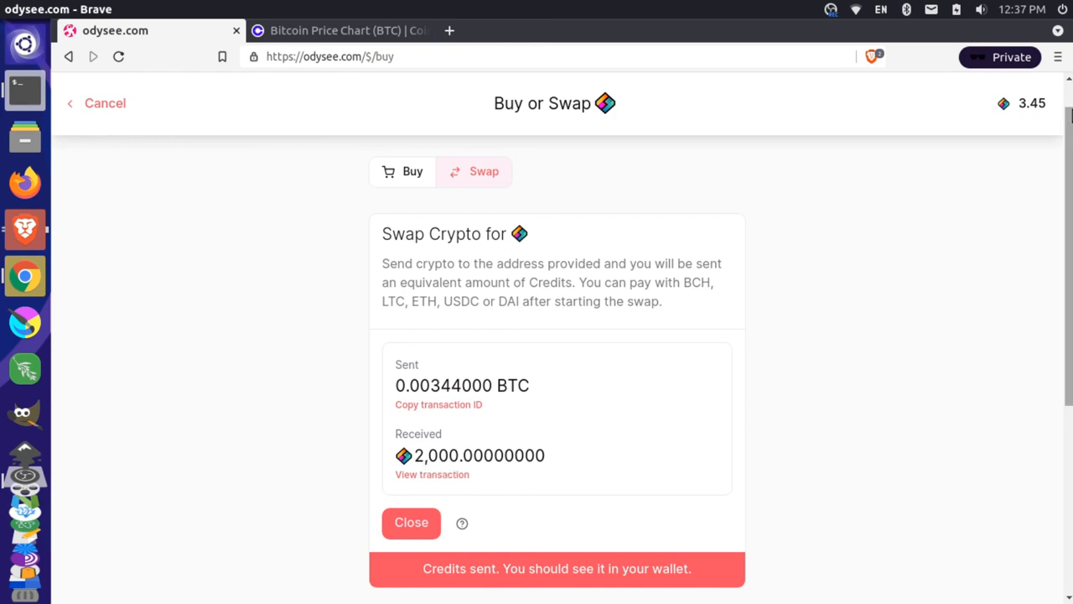
pyautogui.click(411, 522)
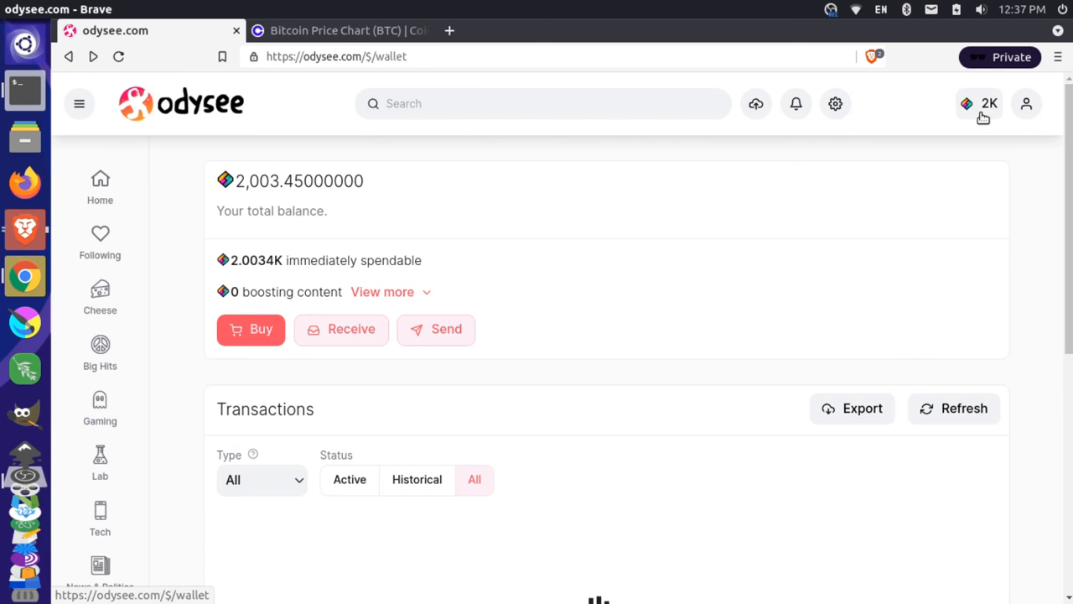
pyautogui.moveTo(982, 115)
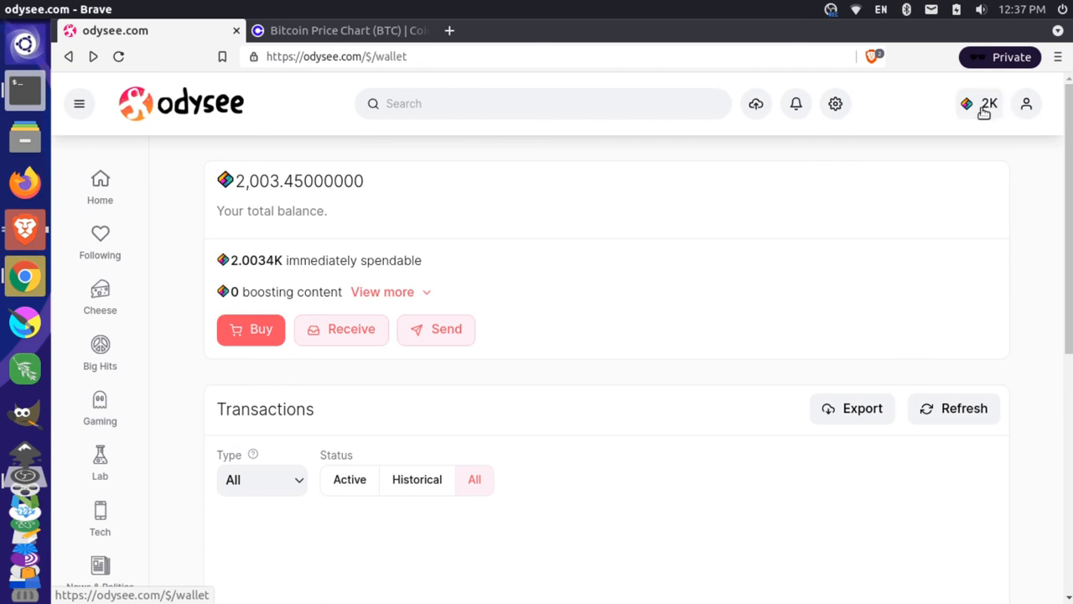
pyautogui.moveTo(866, 257)
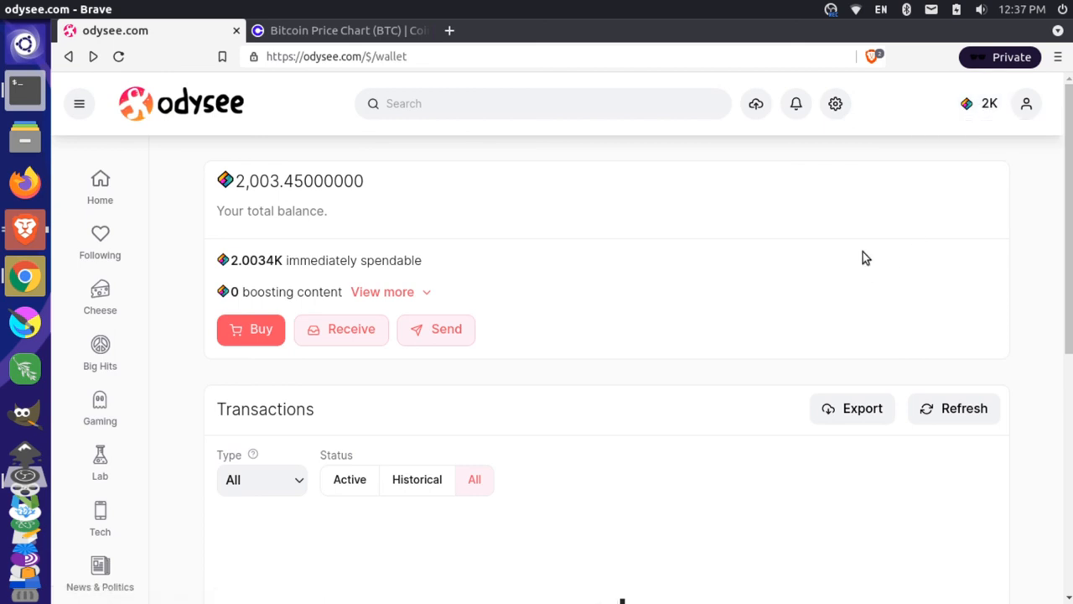